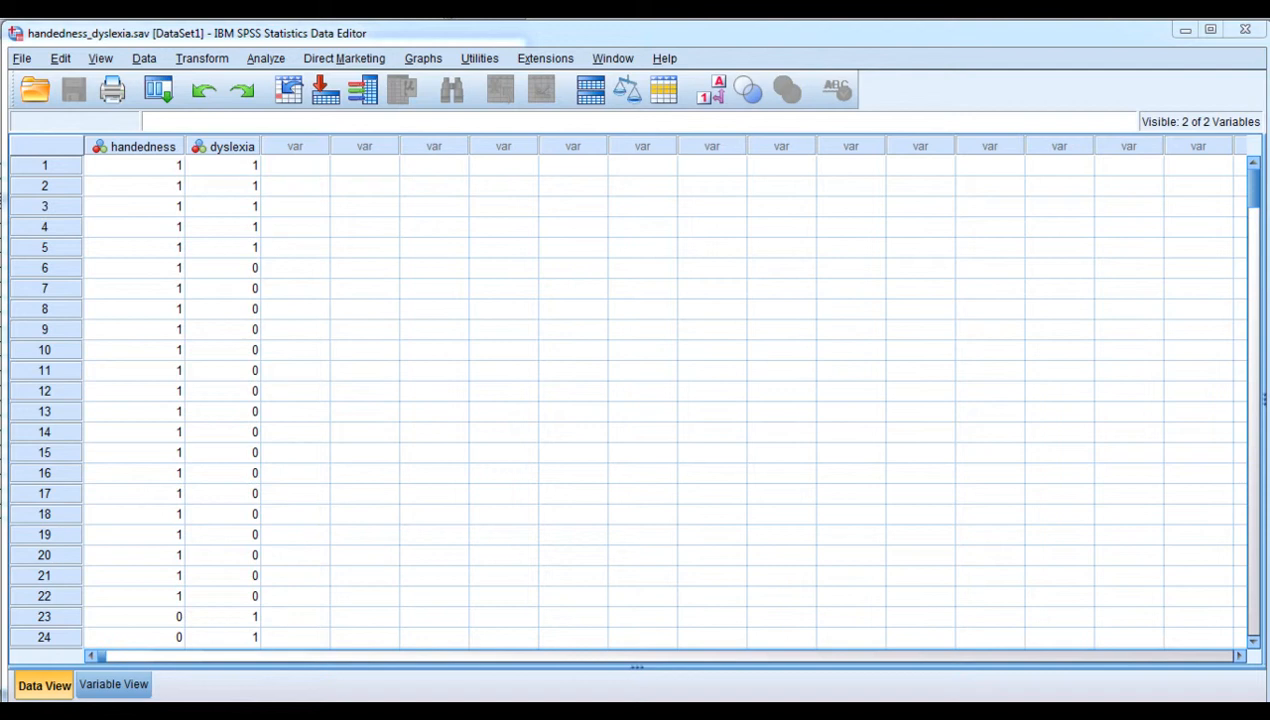
mouse_move(190, 222)
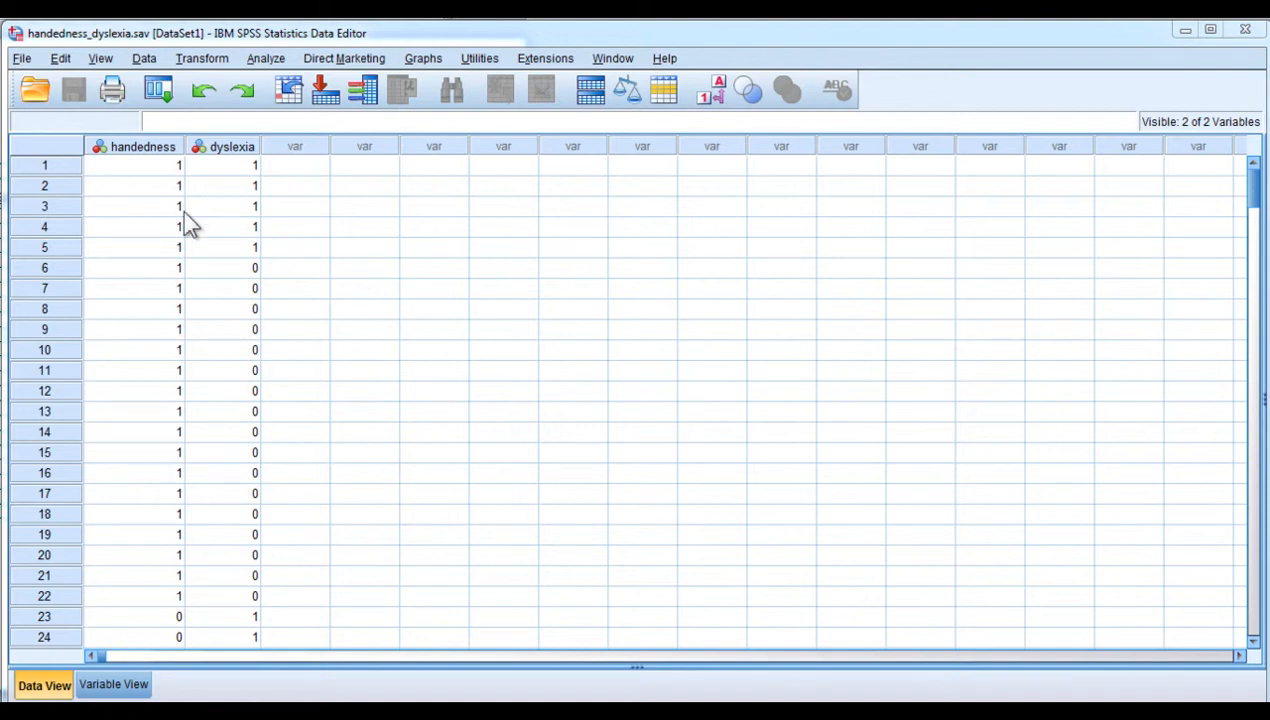
Review the value labels for handedness and dyslexia (0 and 1) in Variable View.
left_click(114, 684)
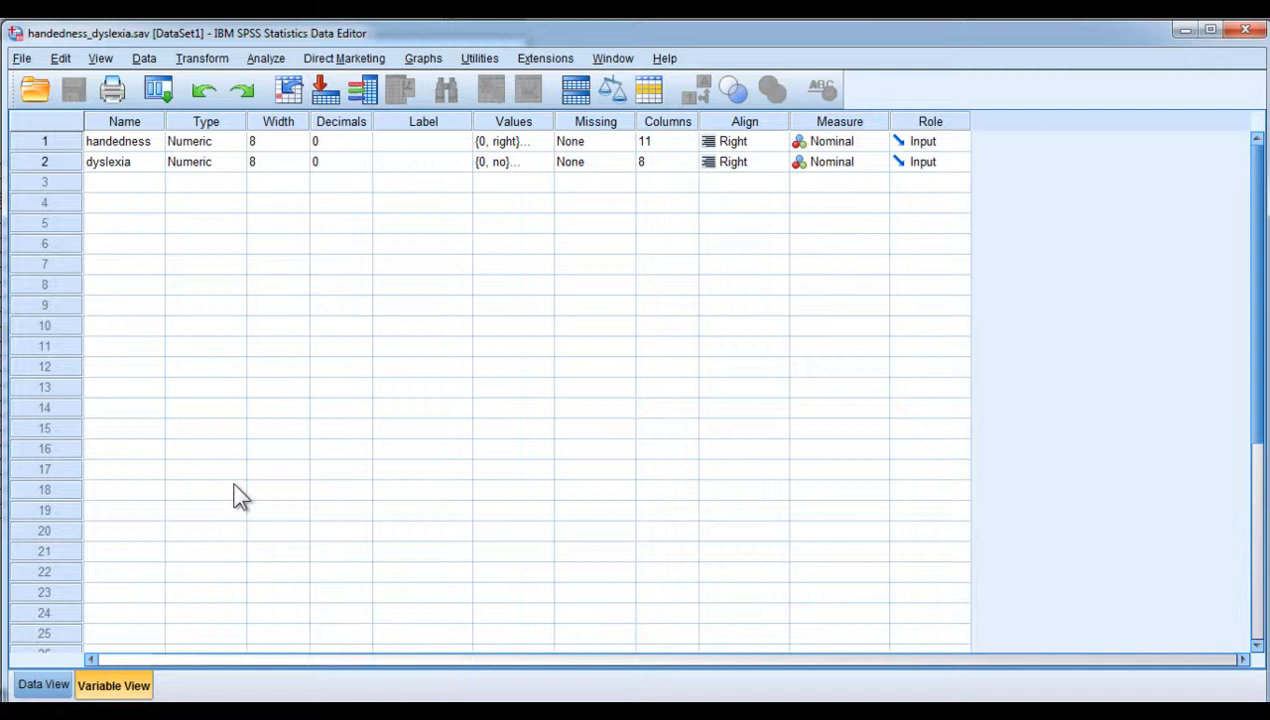
left_click(528, 140)
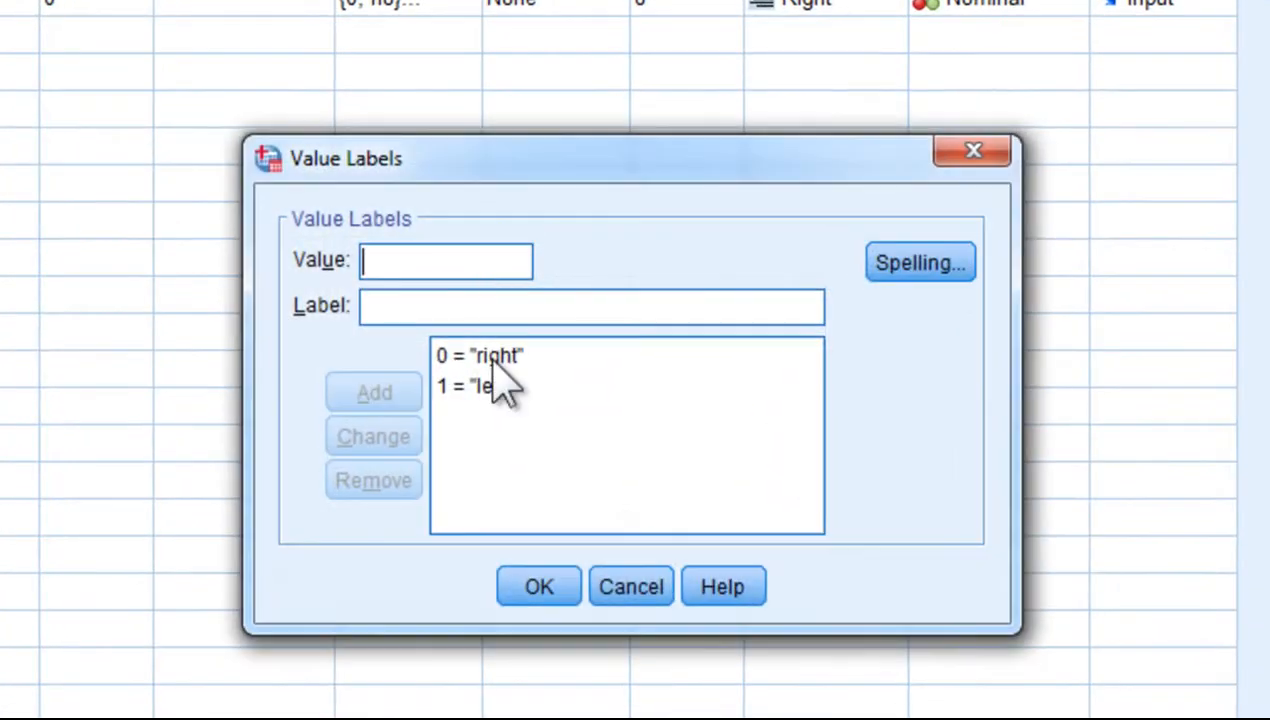
left_click(476, 388)
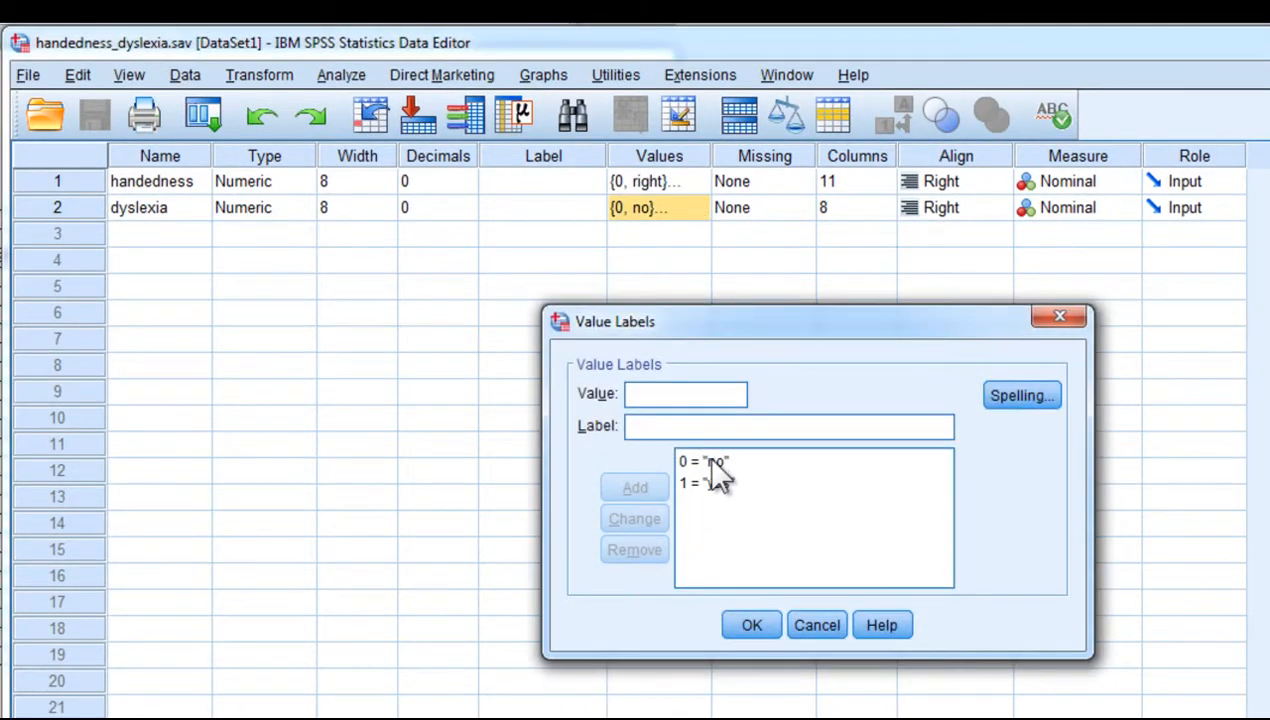
left_click(704, 460)
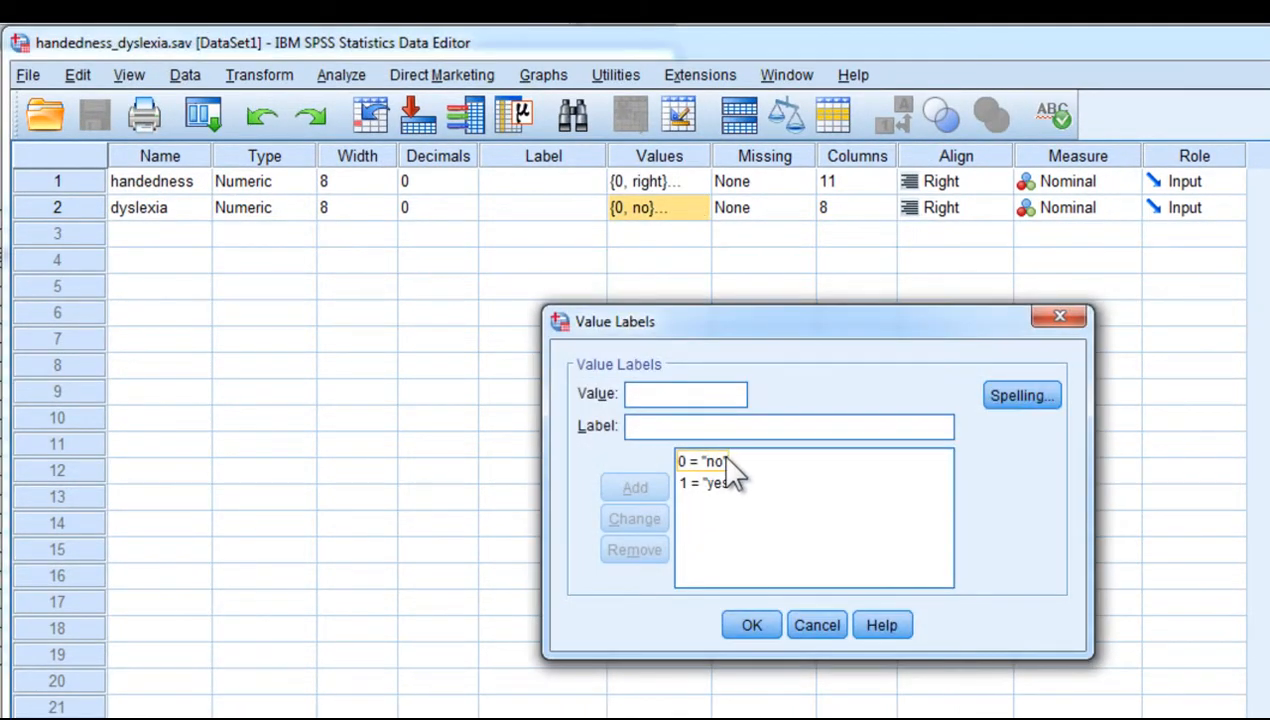
left_click(710, 482)
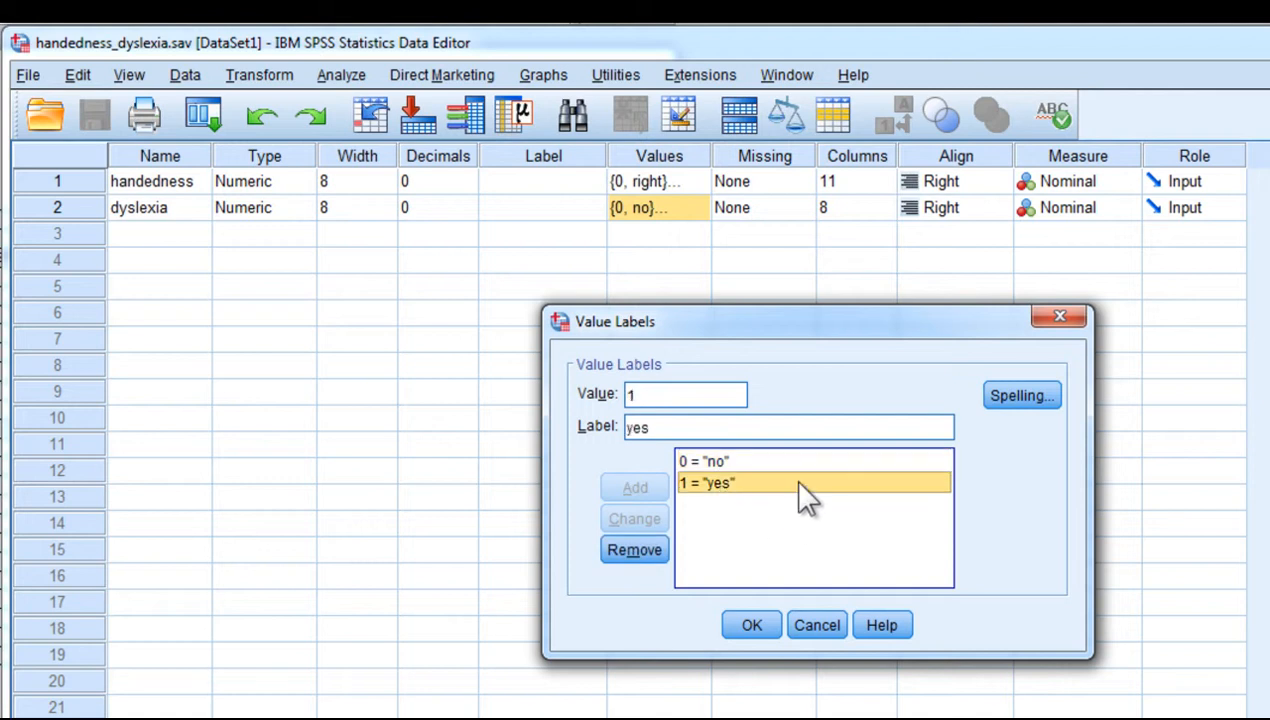
left_click(752, 624)
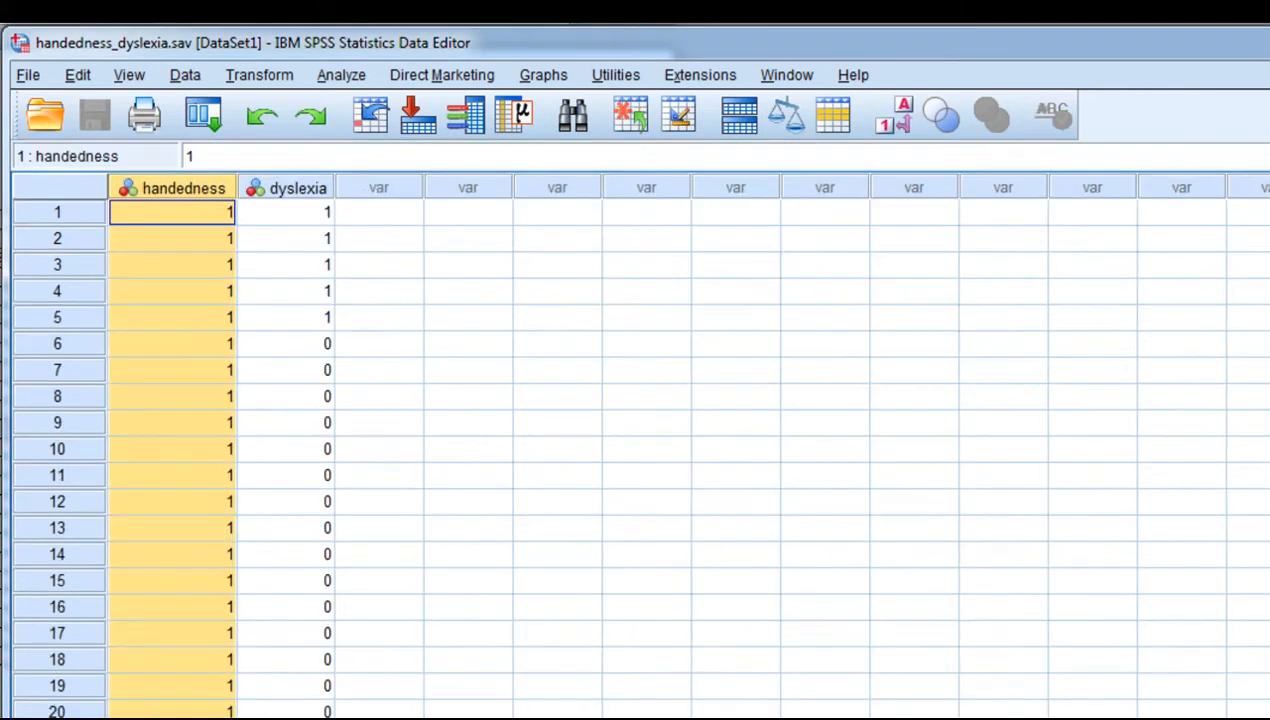
Run a handedness by dyslexia crosstab with Phi and Cramér's V requested.
left_click(340, 74)
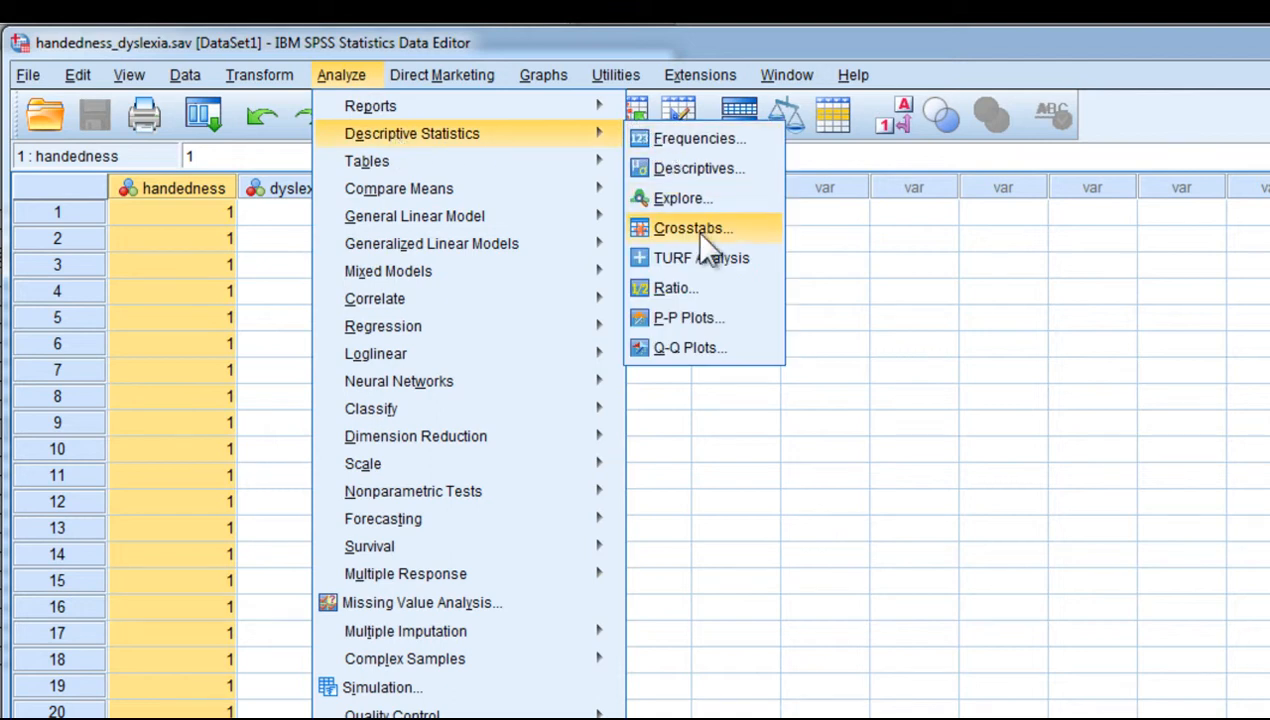
left_click(692, 228)
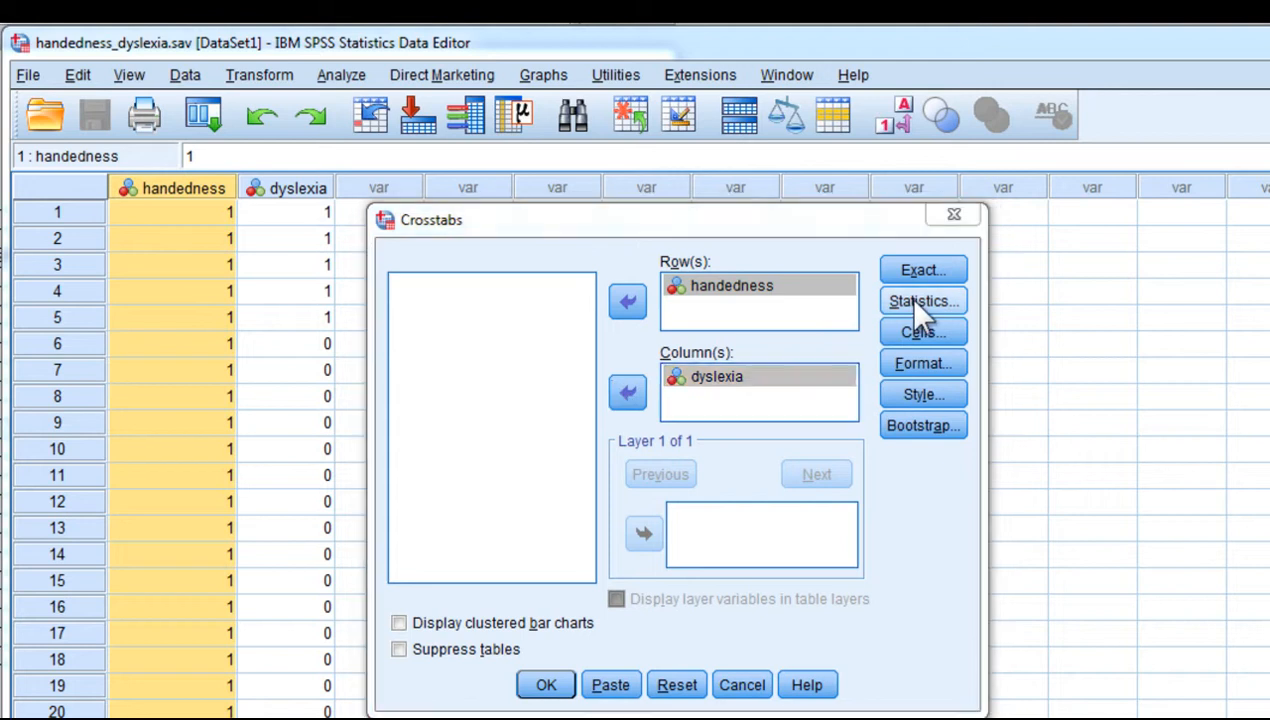
left_click(920, 300)
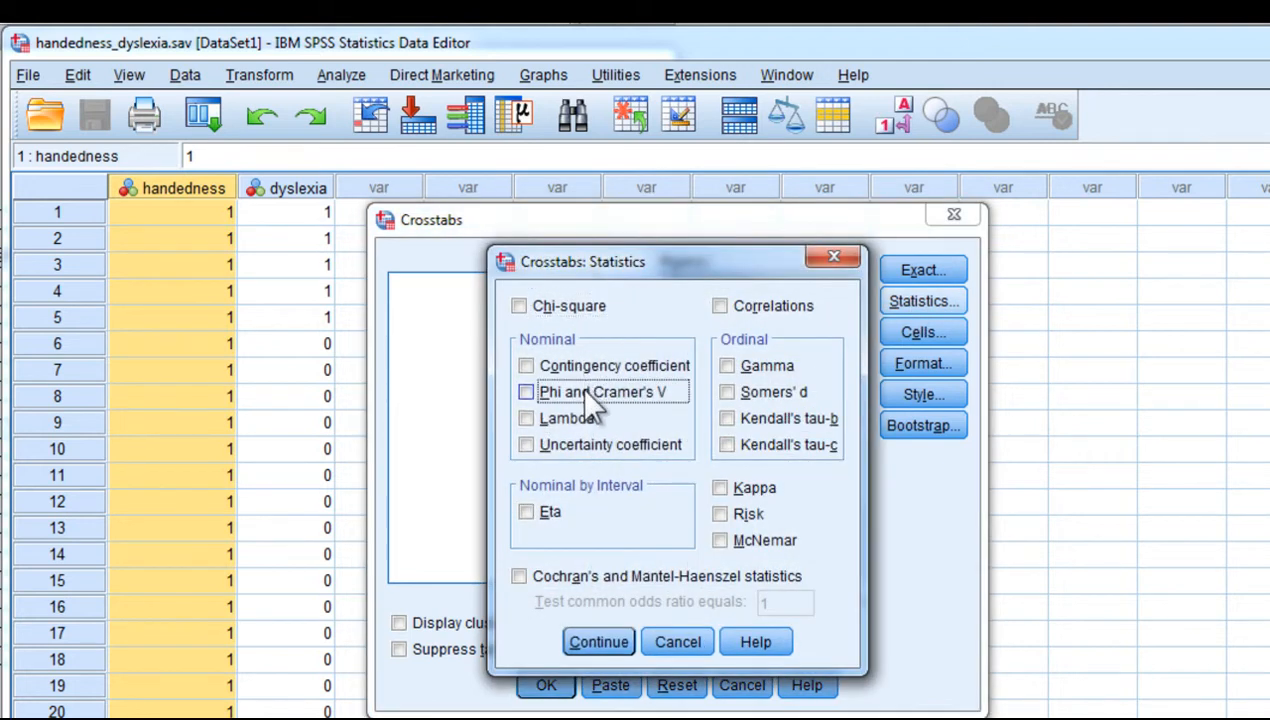
left_click(598, 640)
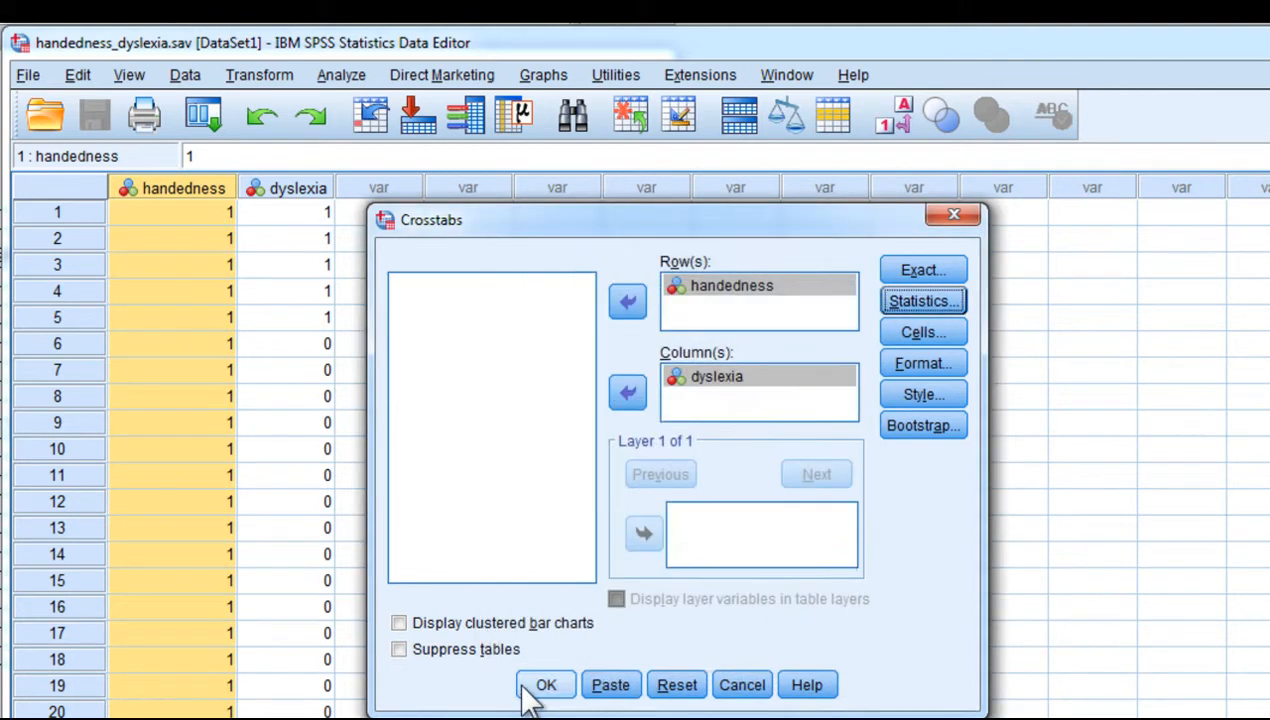
left_click(546, 684)
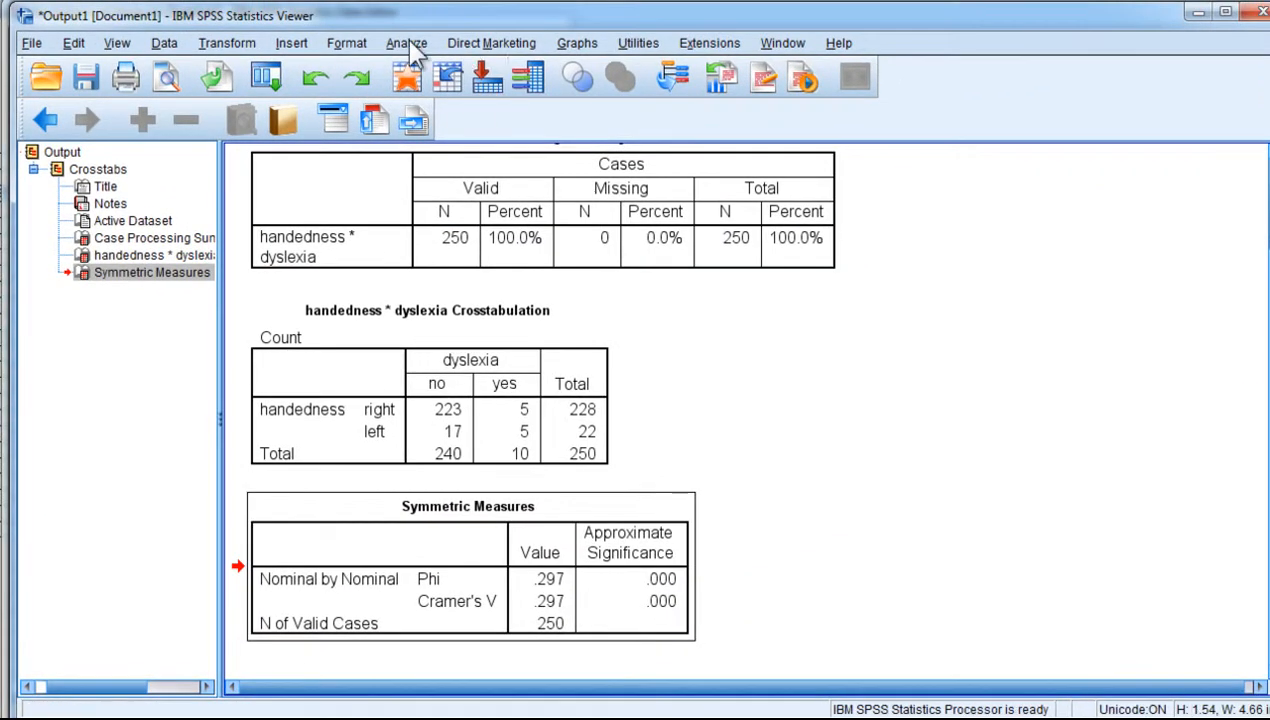
Run a Pearson bivariate correlation between handedness and dyslexia.
left_click(406, 42)
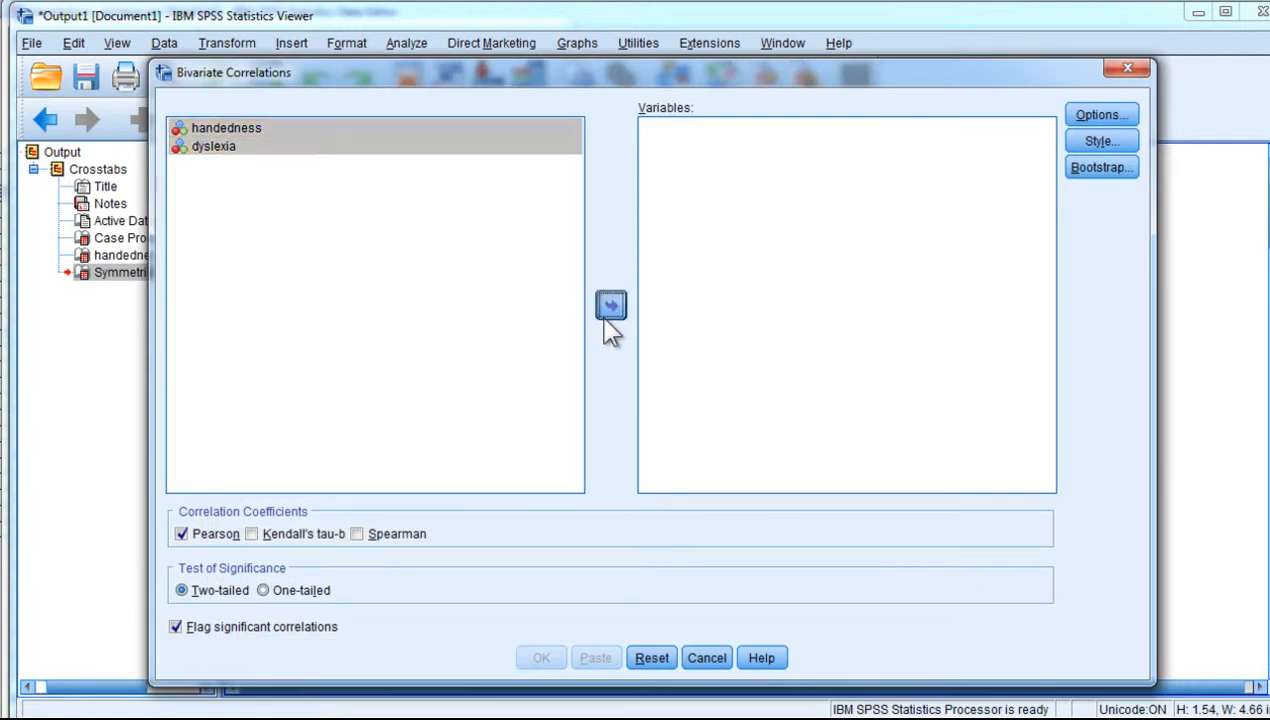
left_click(610, 304)
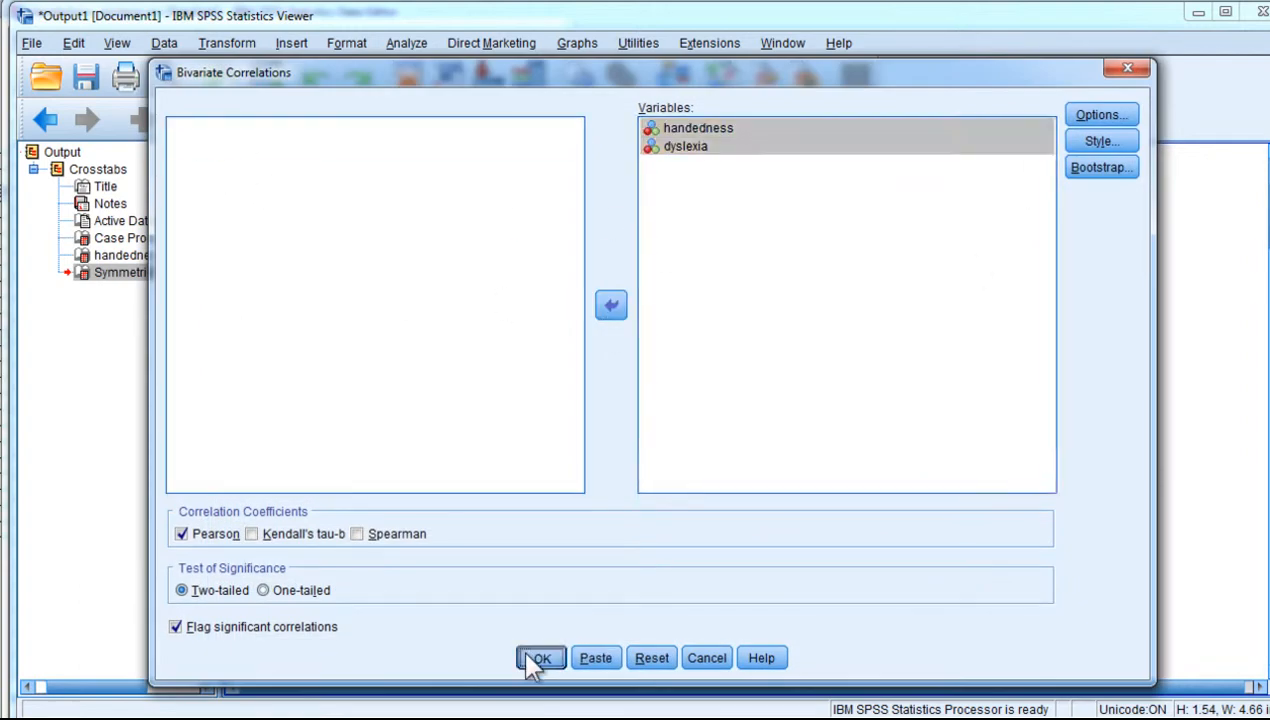
left_click(540, 658)
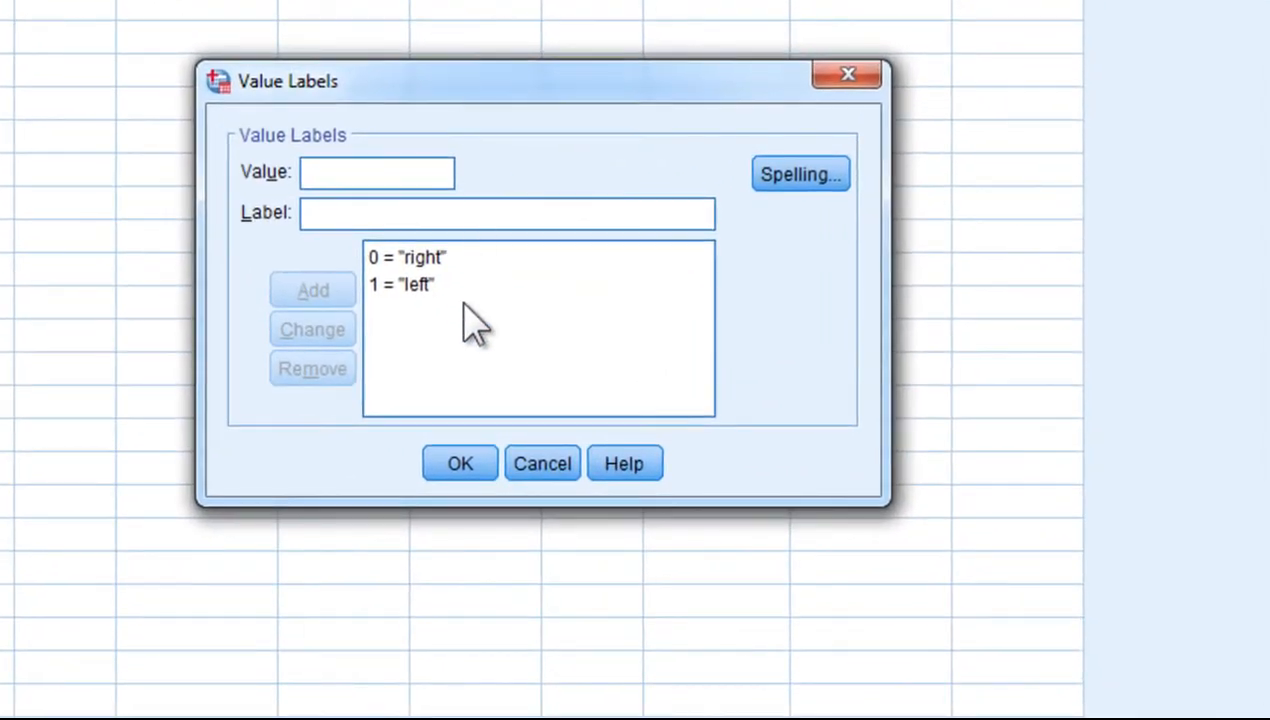
Switch from the handedness value labels to the dyslexia ones (0 = no, 1 = yes).
left_click(406, 256)
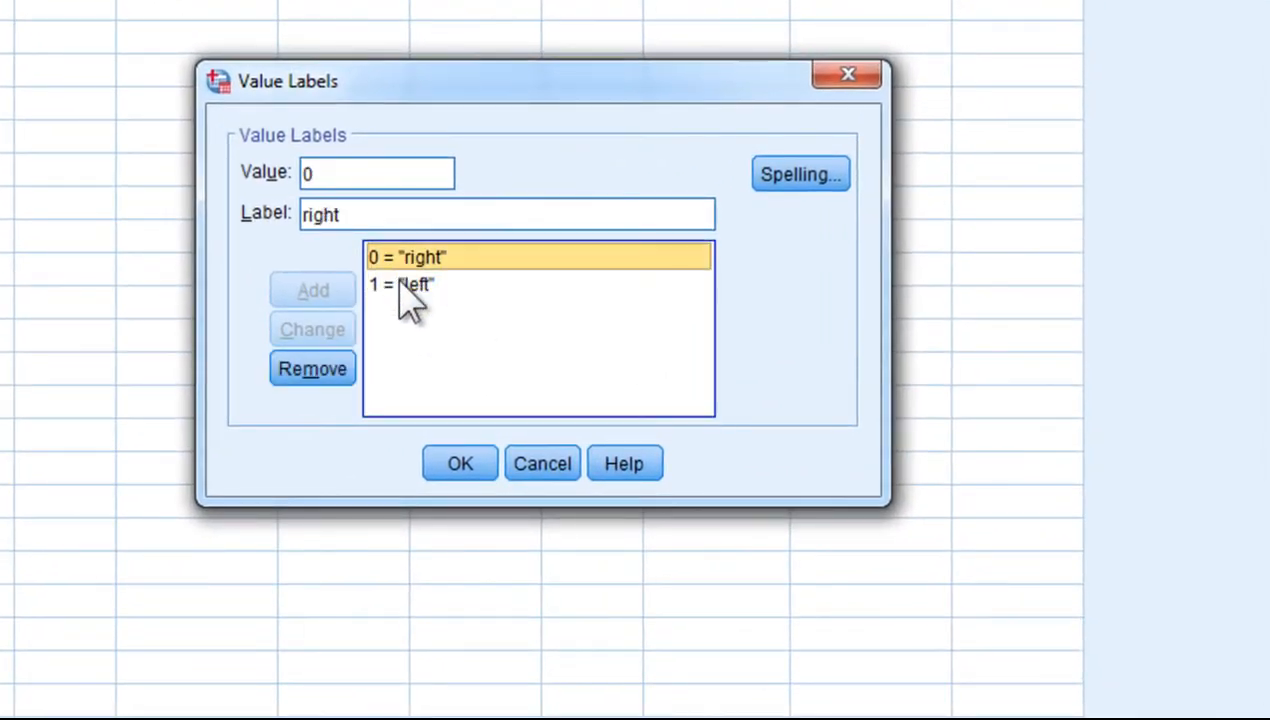
left_click(460, 464)
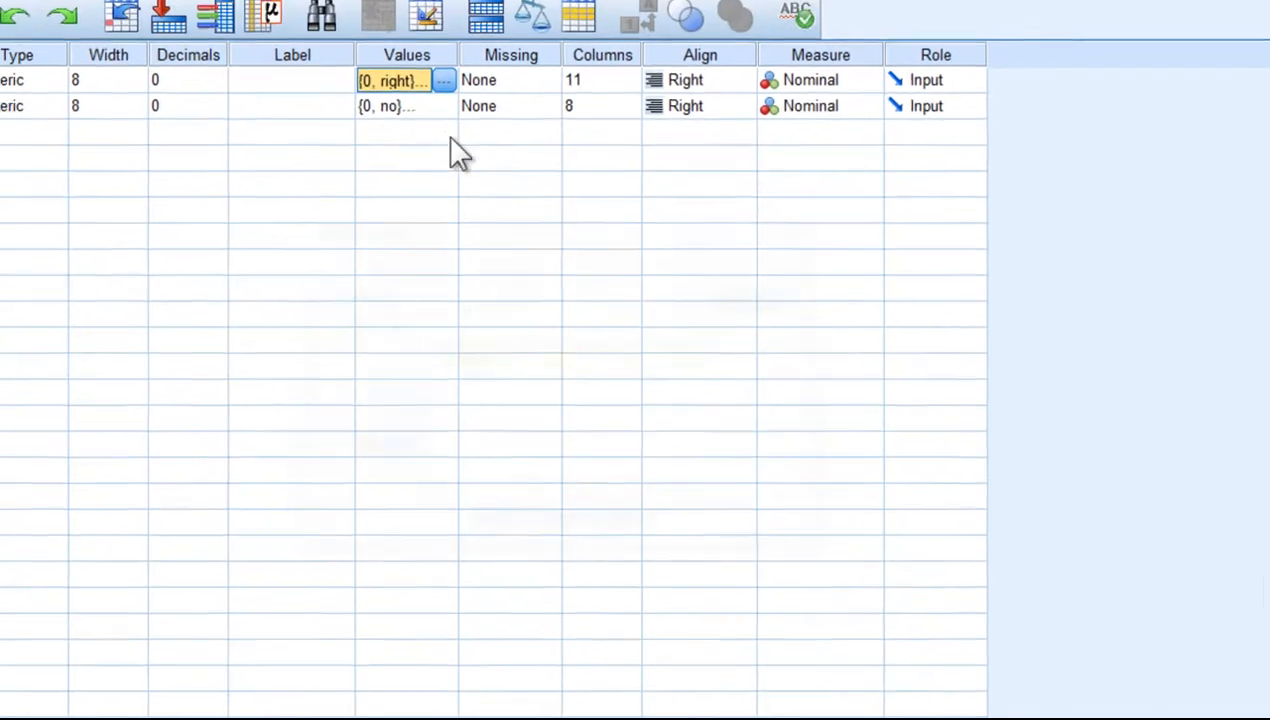
left_click(444, 80)
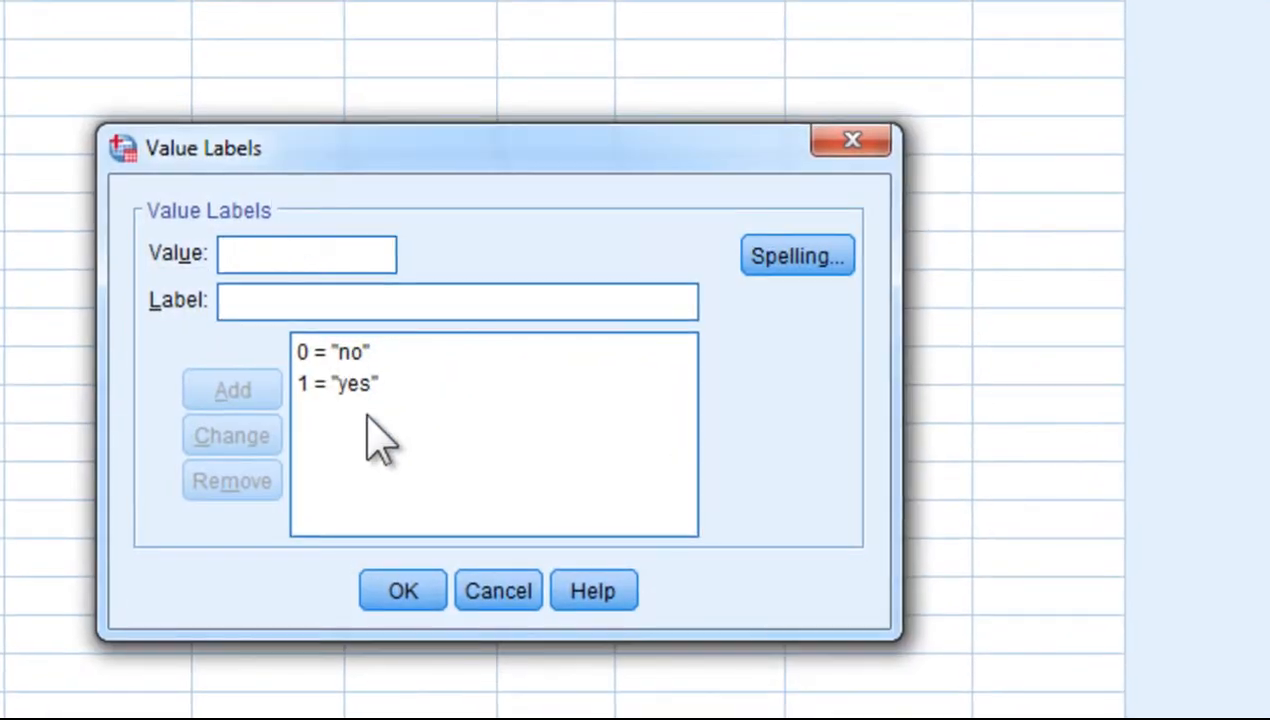
mouse_move(358, 410)
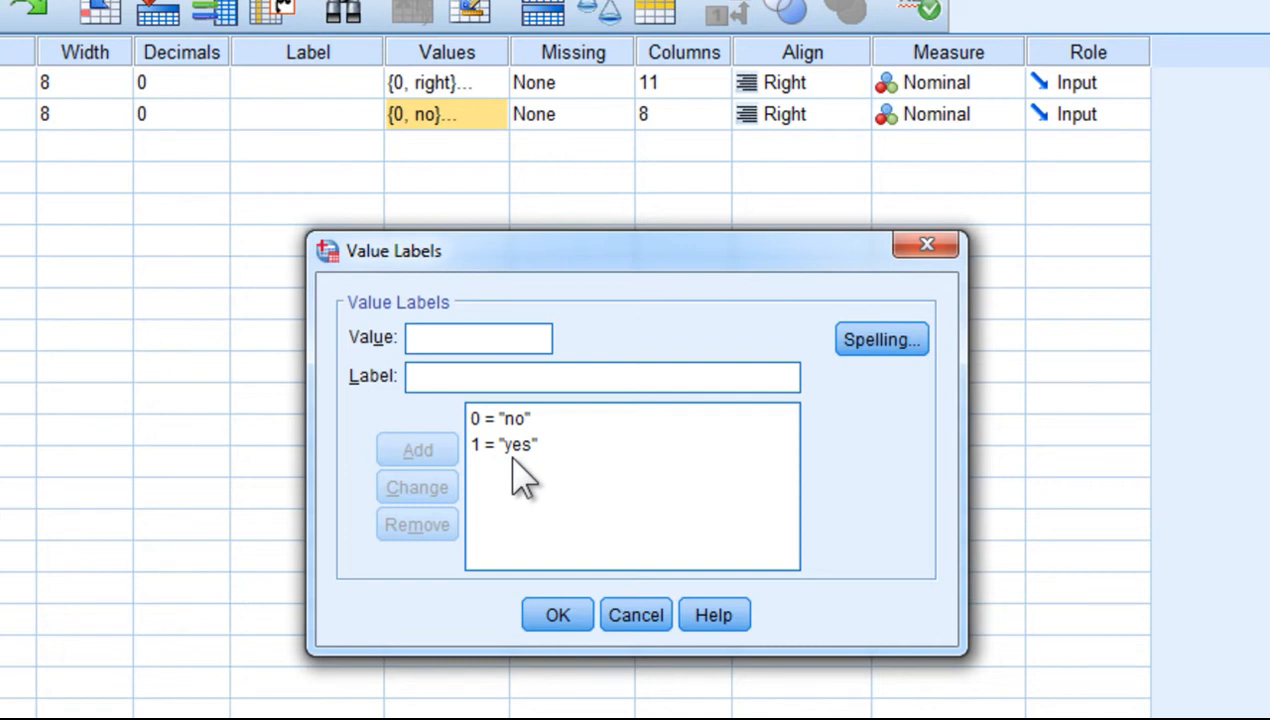
left_click(476, 336)
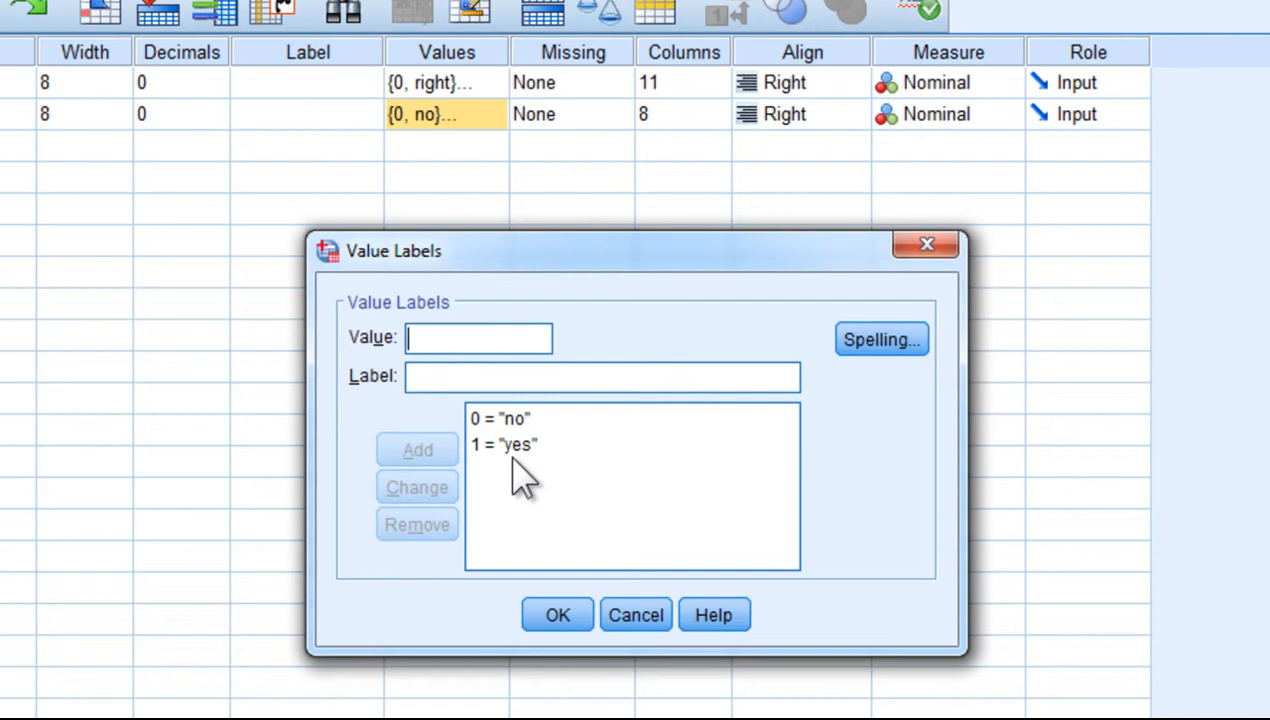